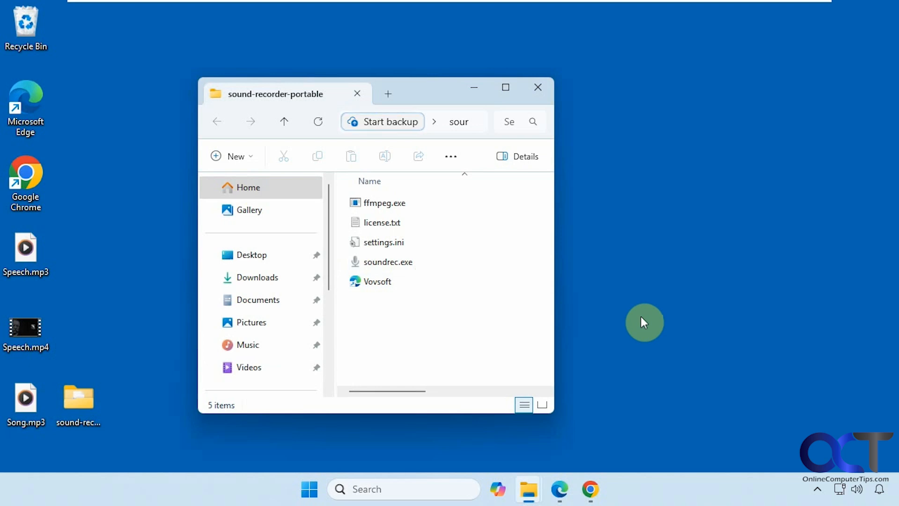
mouse_move(617, 321)
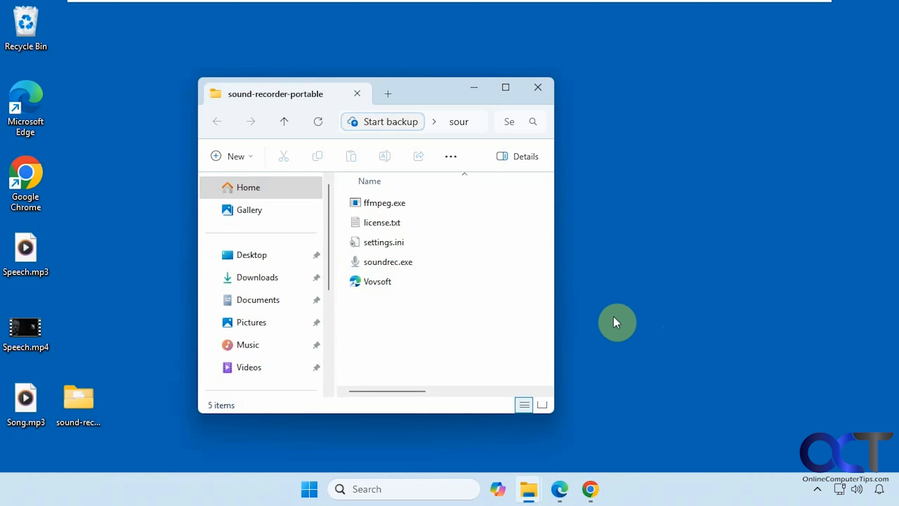
mouse_move(443, 334)
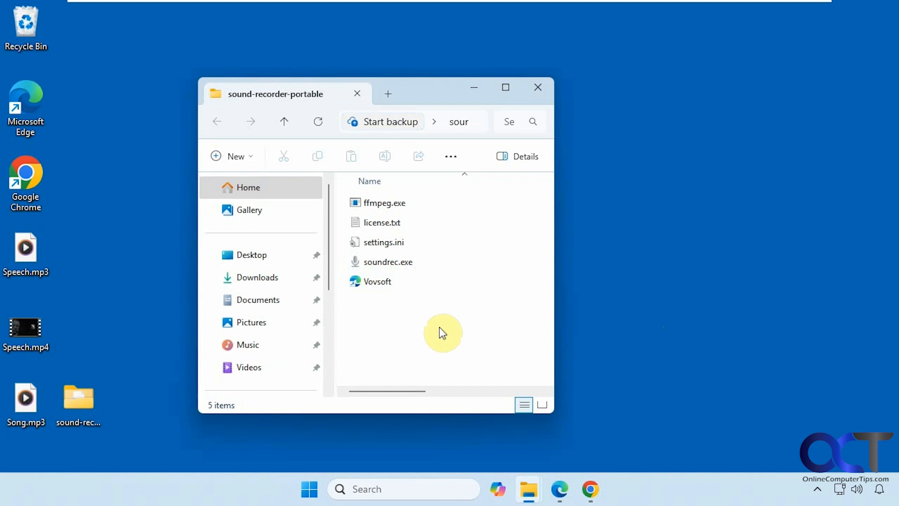
- Launch soundrec.exe and continue past the trial version notice to the main window
left_click(388, 261)
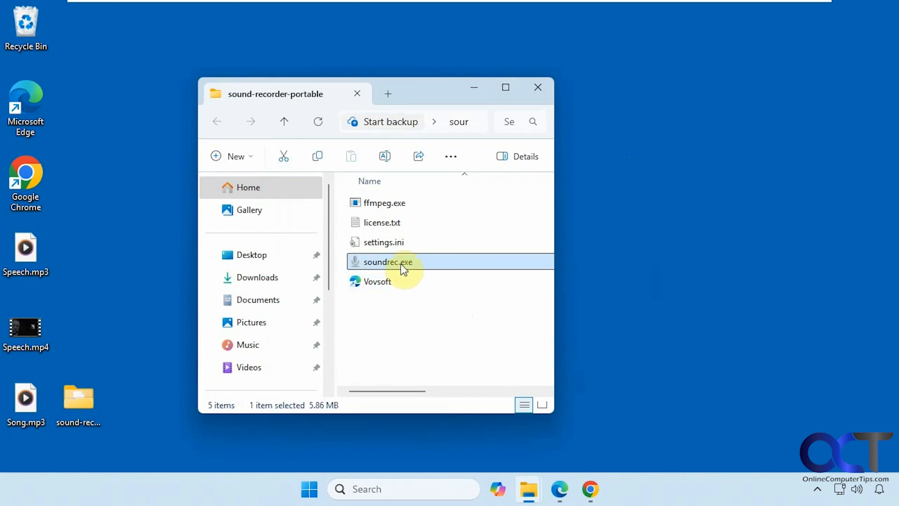
mouse_move(396, 330)
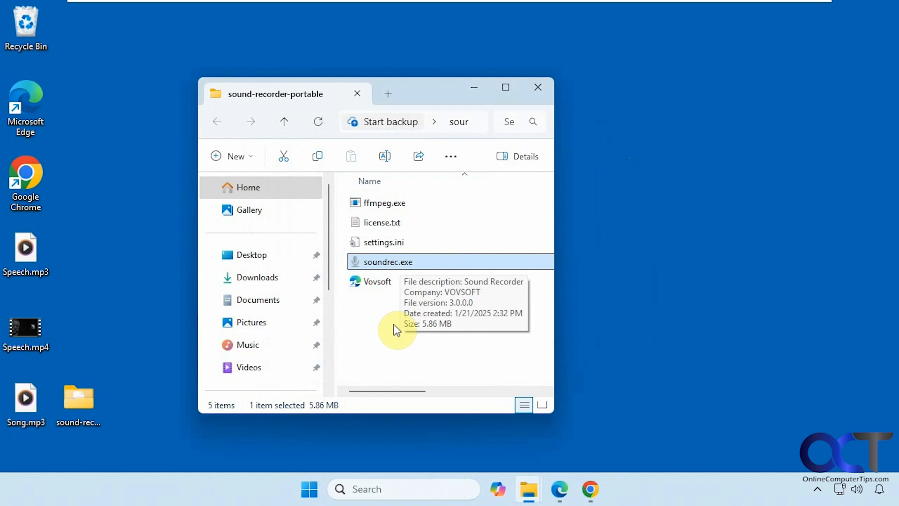
mouse_move(395, 345)
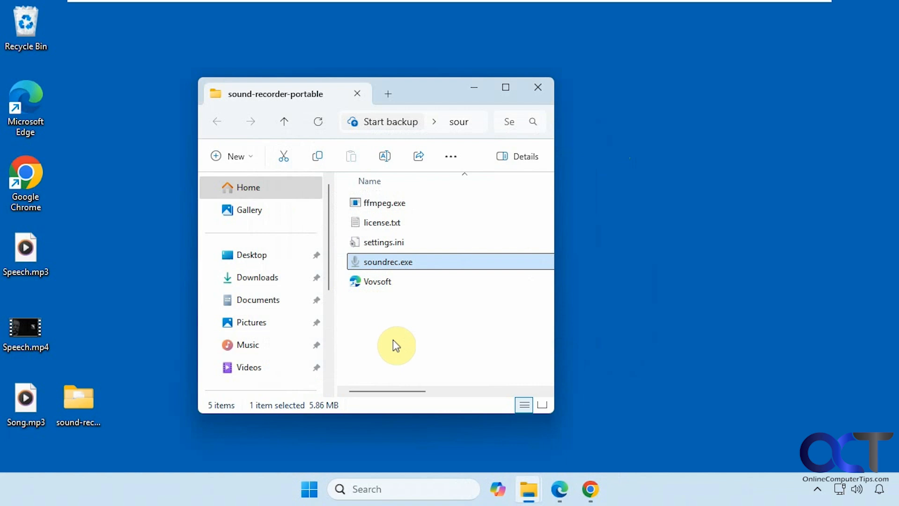
mouse_move(413, 352)
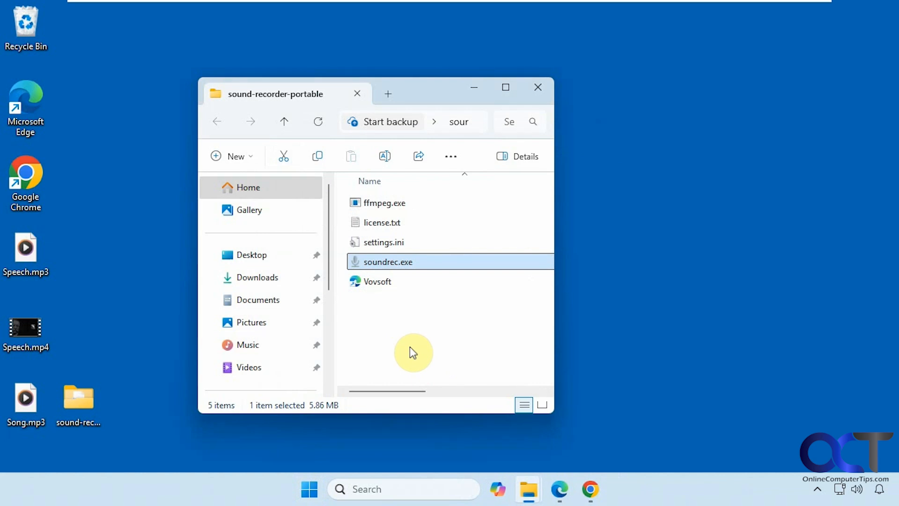
mouse_move(385, 268)
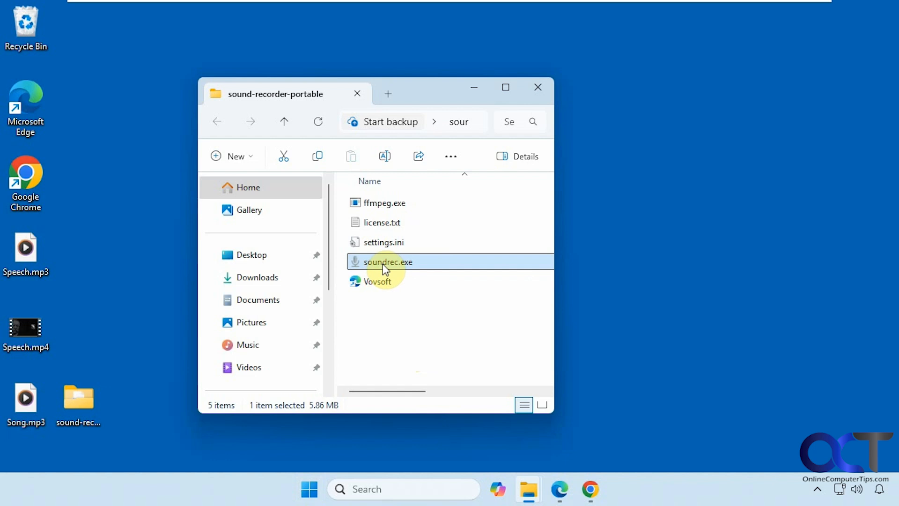
mouse_move(404, 314)
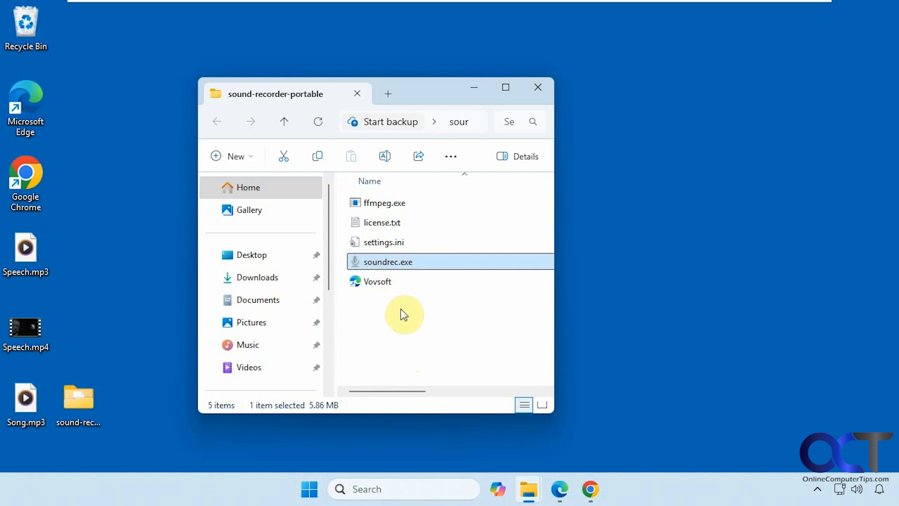
mouse_move(377, 265)
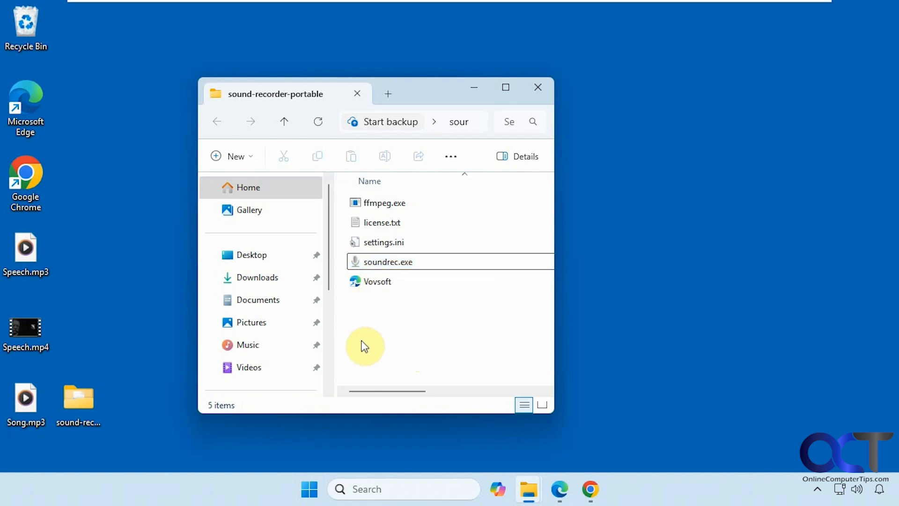
mouse_move(416, 446)
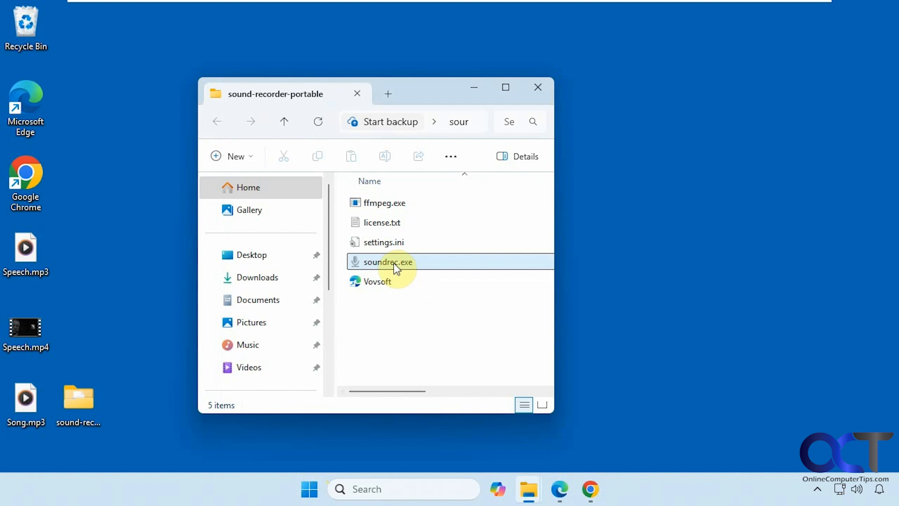
double_click(387, 262)
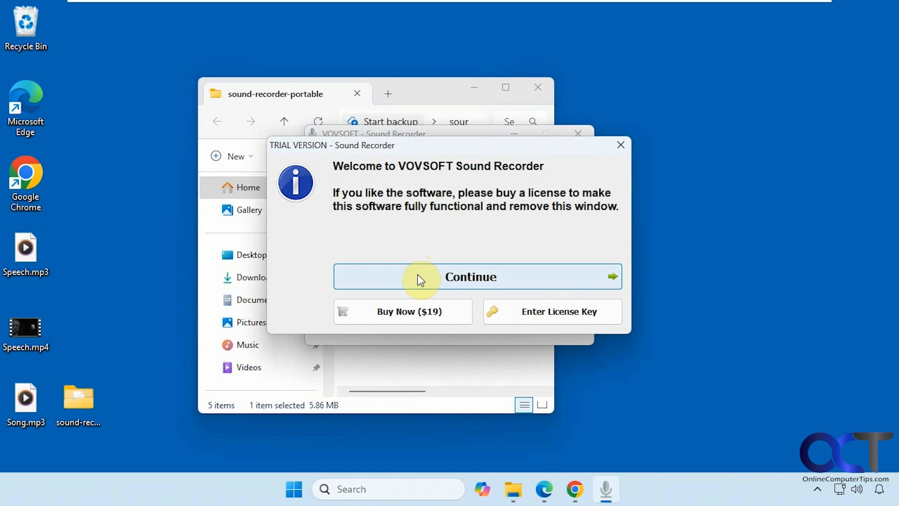
left_click(477, 276)
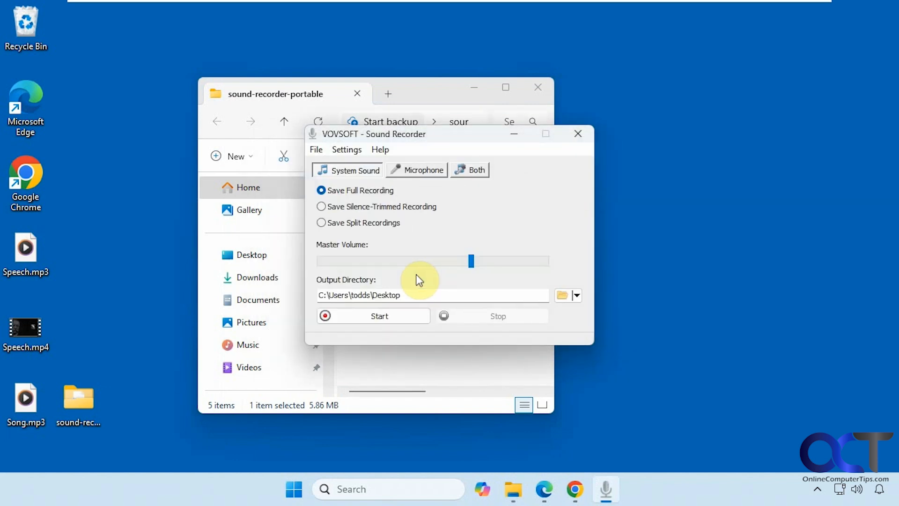
mouse_move(423, 169)
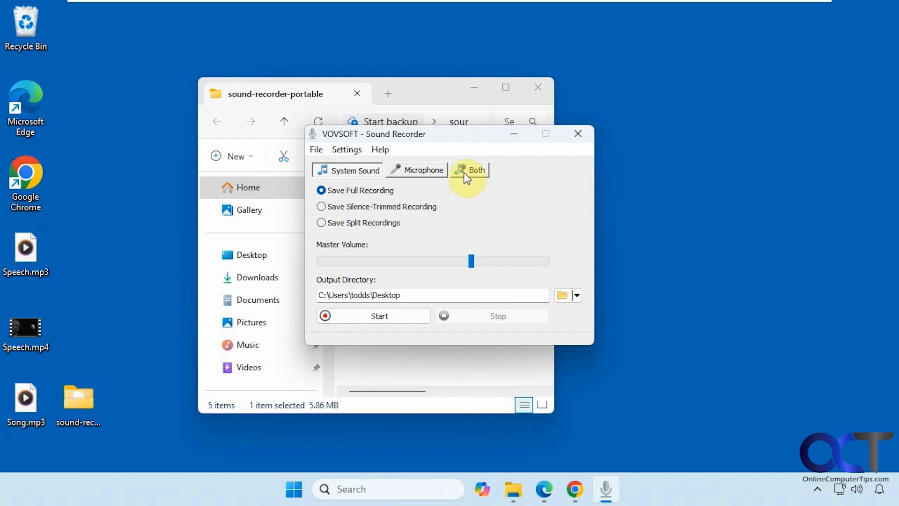
mouse_move(353, 208)
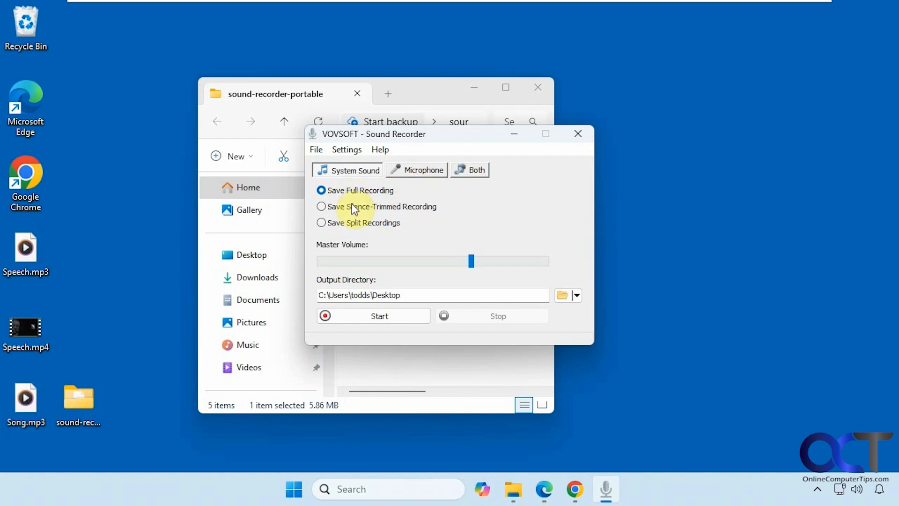
mouse_move(402, 214)
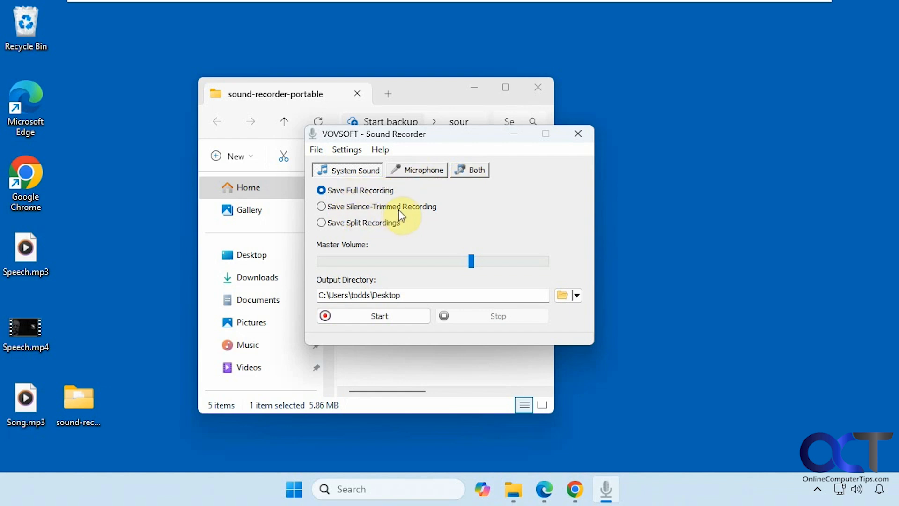
mouse_move(452, 267)
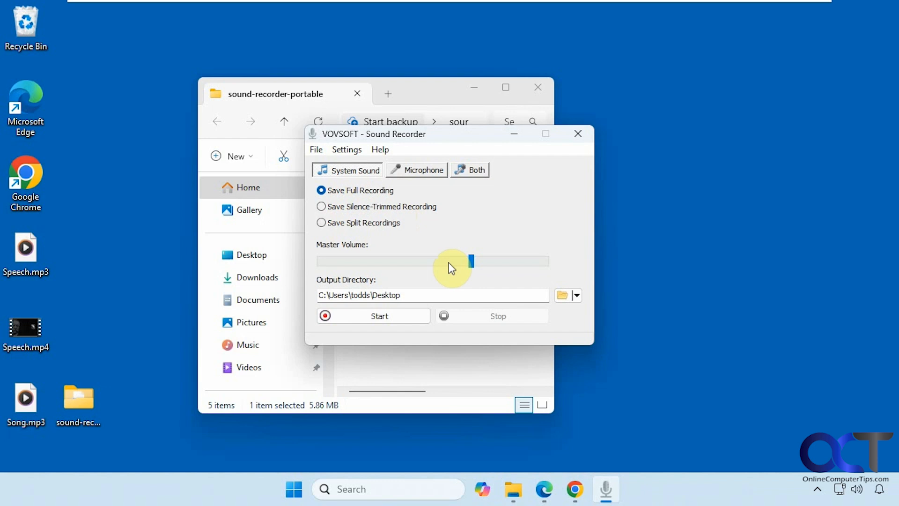
mouse_move(411, 291)
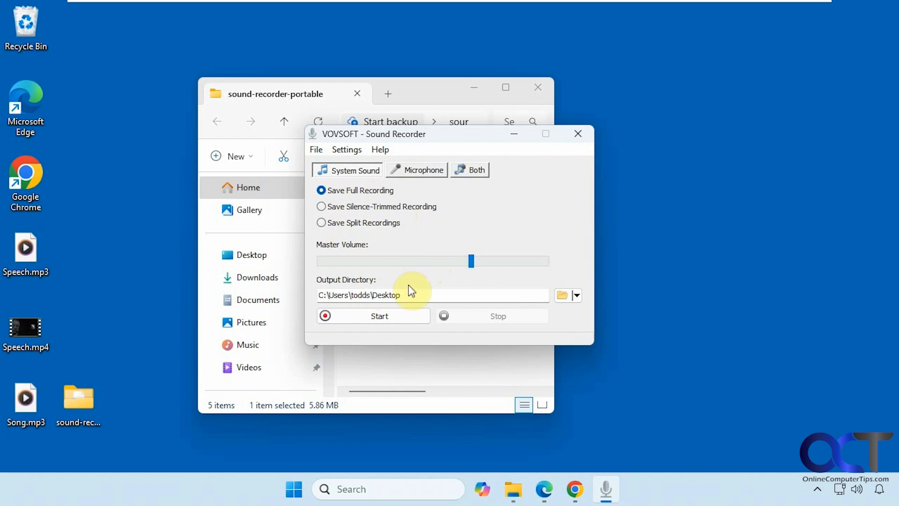
mouse_move(415, 294)
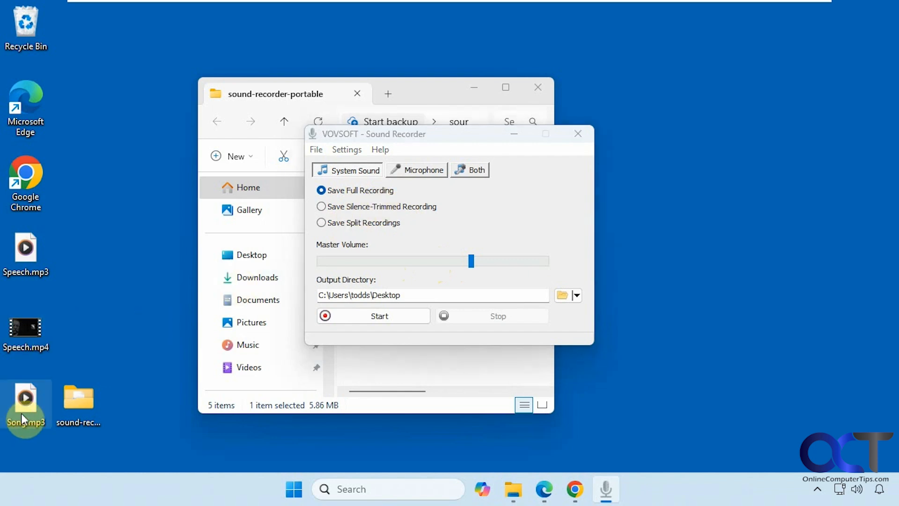
- Play Song.mp3 from the desktop in Media Player while recording, then close the player
double_click(26, 399)
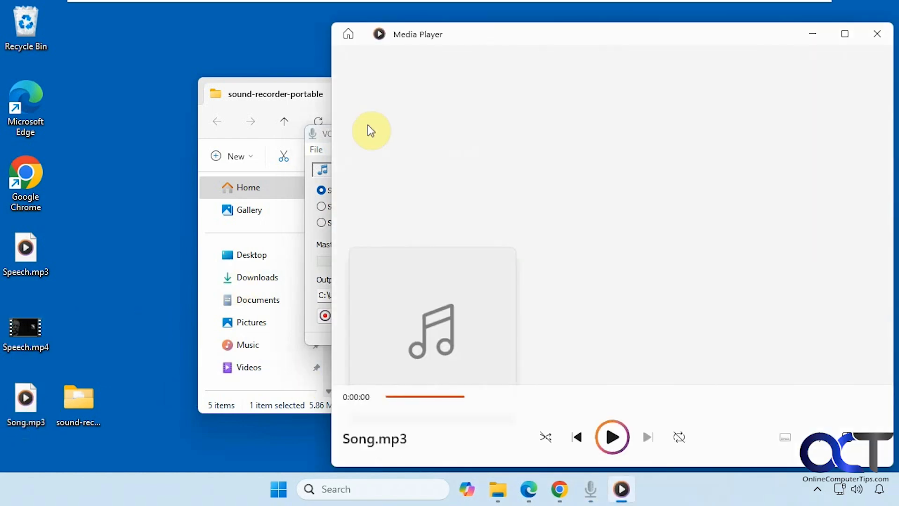
left_click(612, 438)
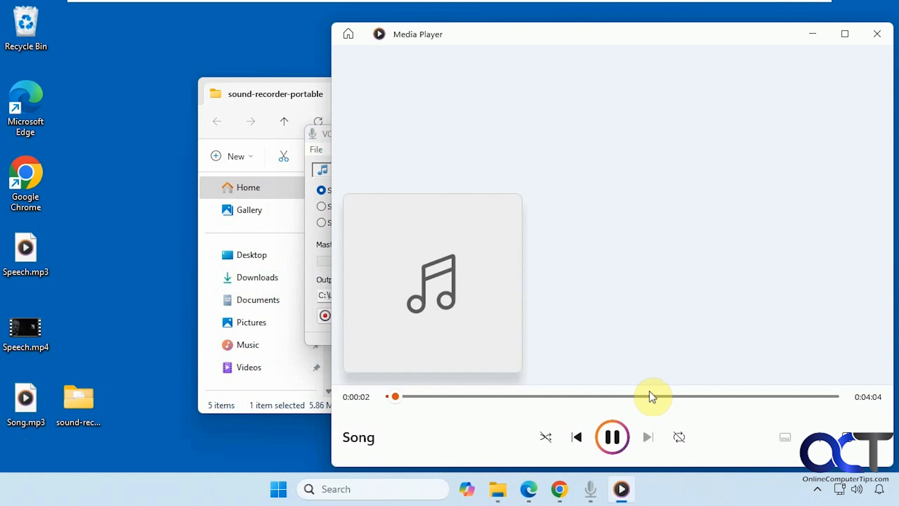
left_click(612, 437)
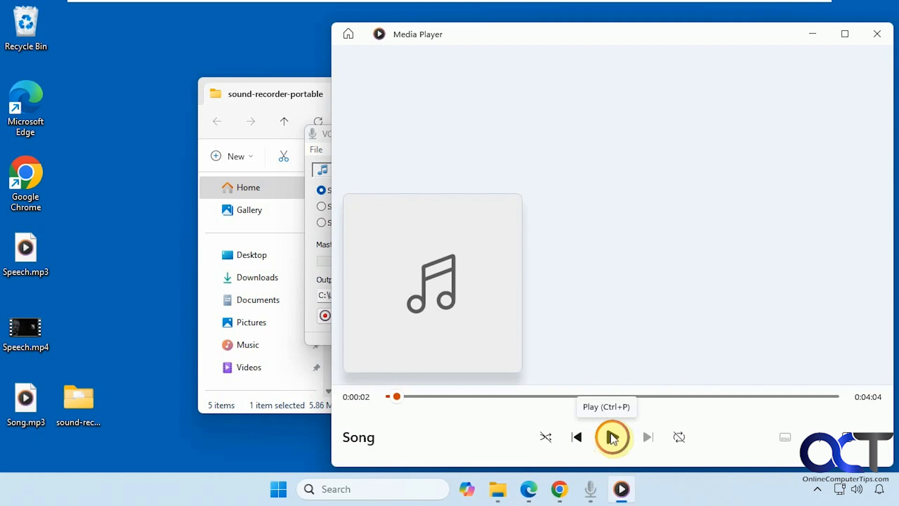
left_click(612, 437)
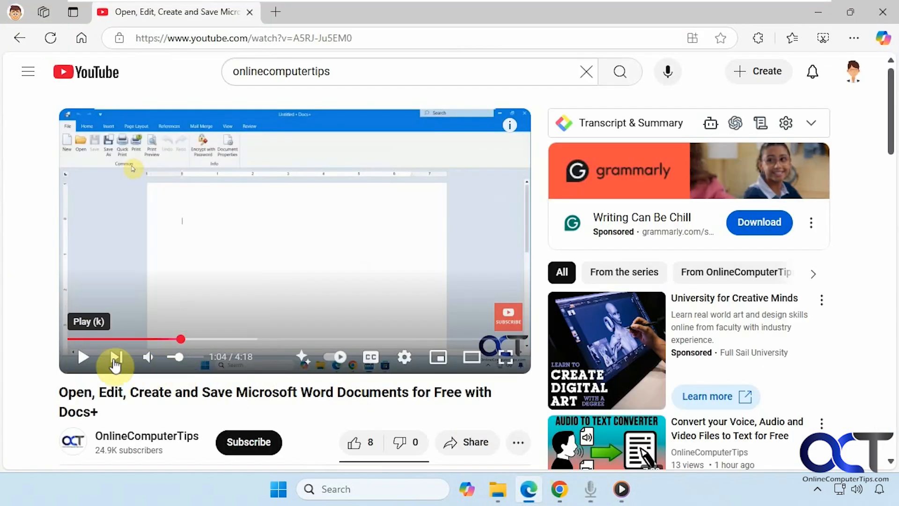
left_click(83, 357)
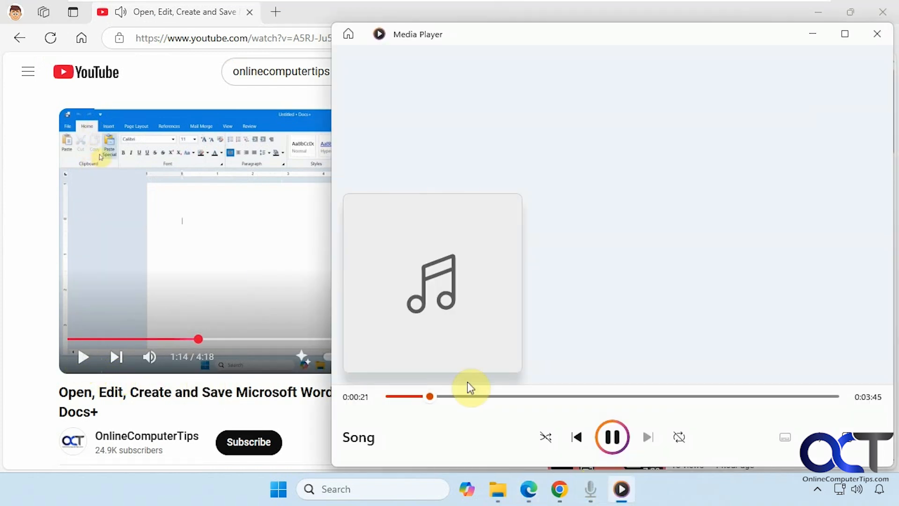
left_click(611, 438)
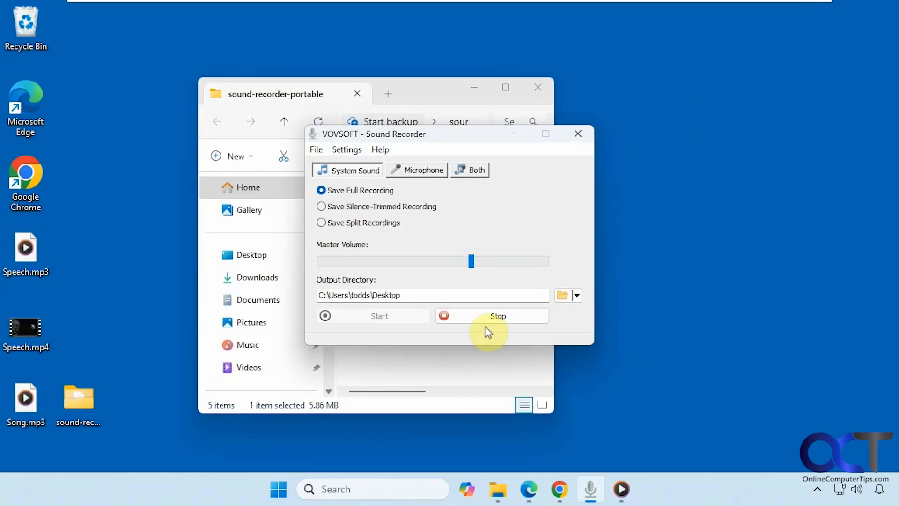
- Stop the capture to save systemsound.wav on the desktop and keep WAV as output format
left_click(497, 315)
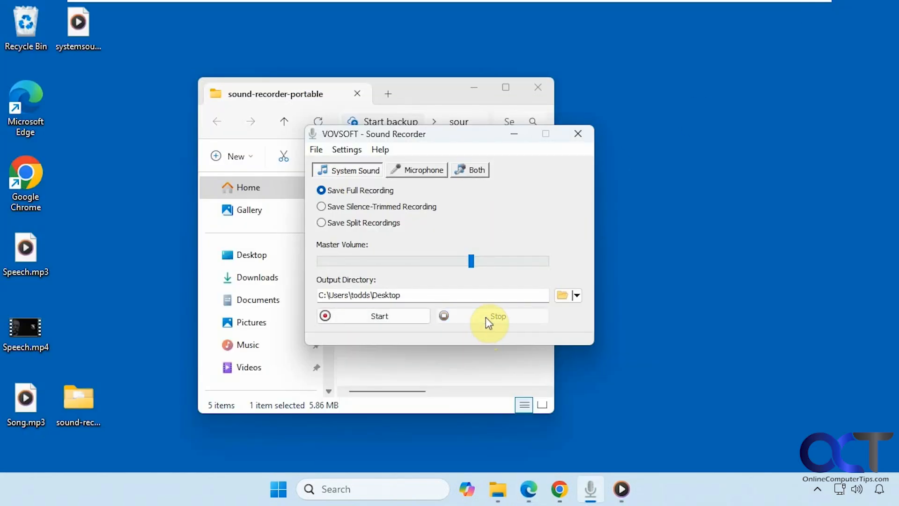
left_click(498, 315)
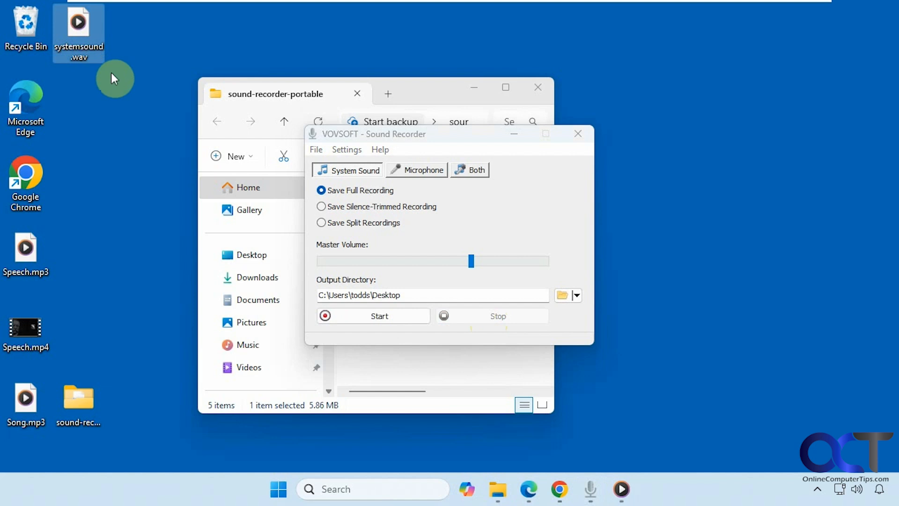
mouse_move(84, 54)
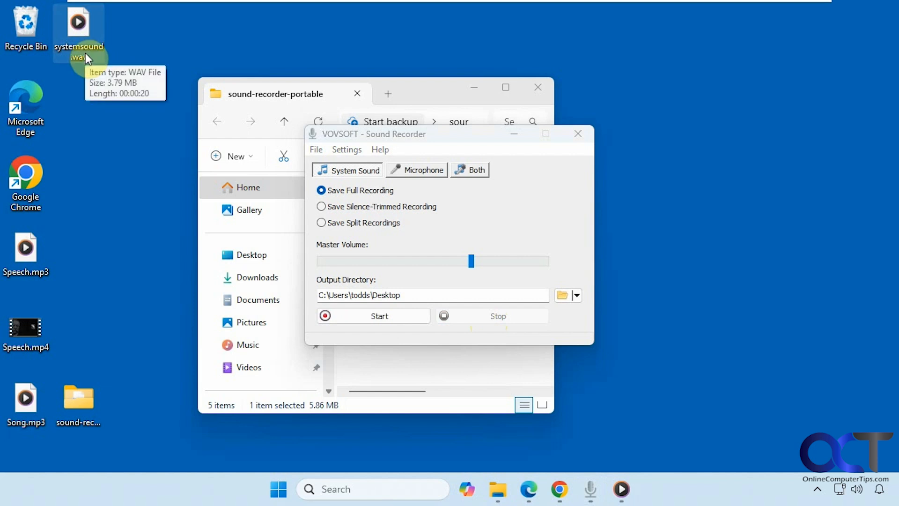
left_click(346, 149)
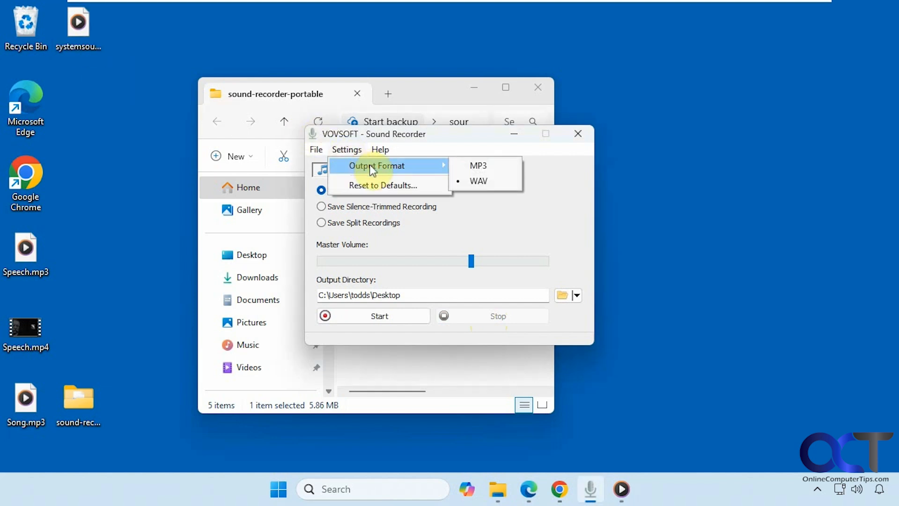
mouse_move(478, 180)
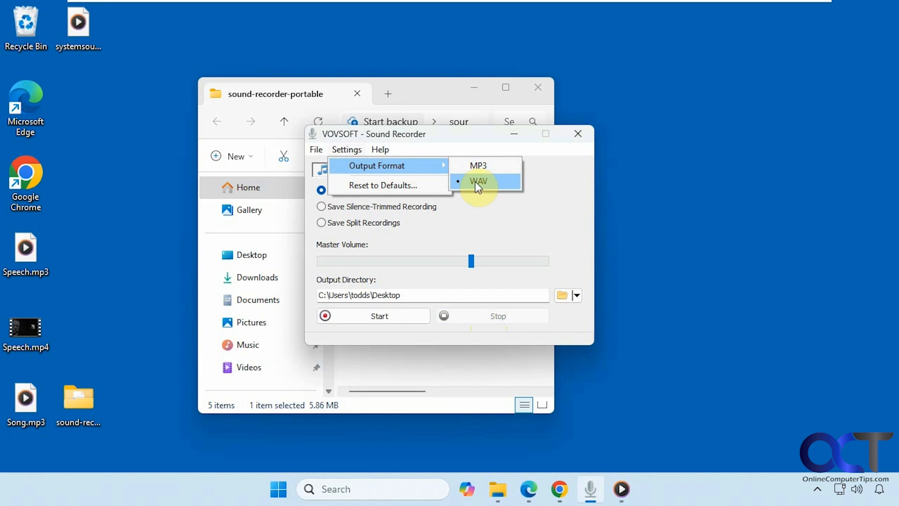
left_click(479, 180)
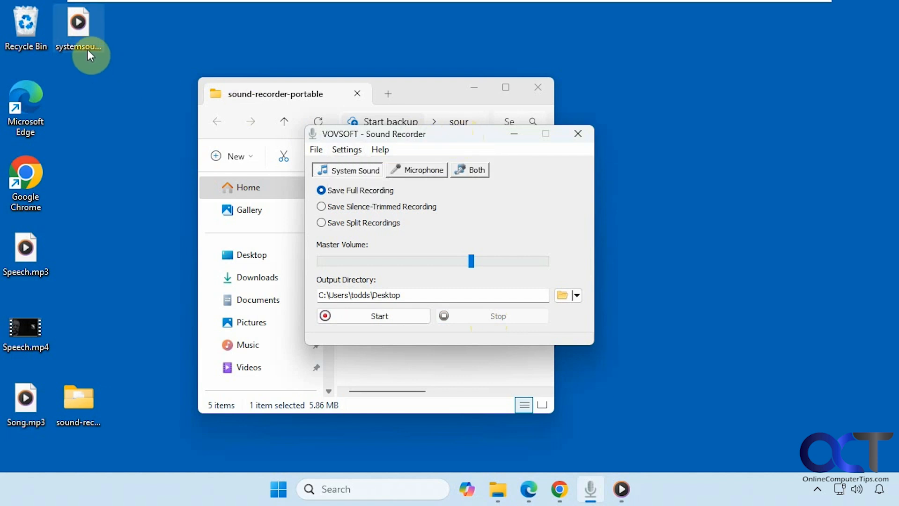
- Play back systemsound.wav from the desktop in Media Player
double_click(78, 22)
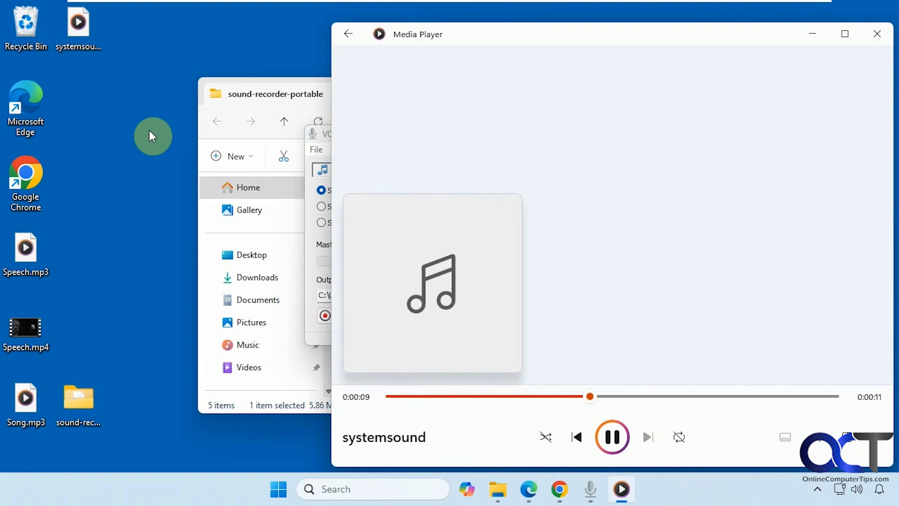
mouse_move(874, 68)
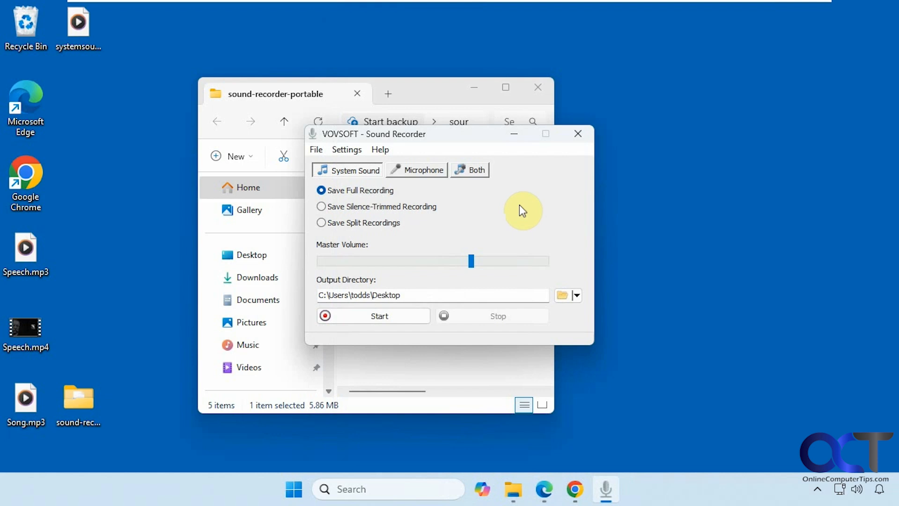
- Record from the Microphone source only and play back the new microphone file
left_click(422, 169)
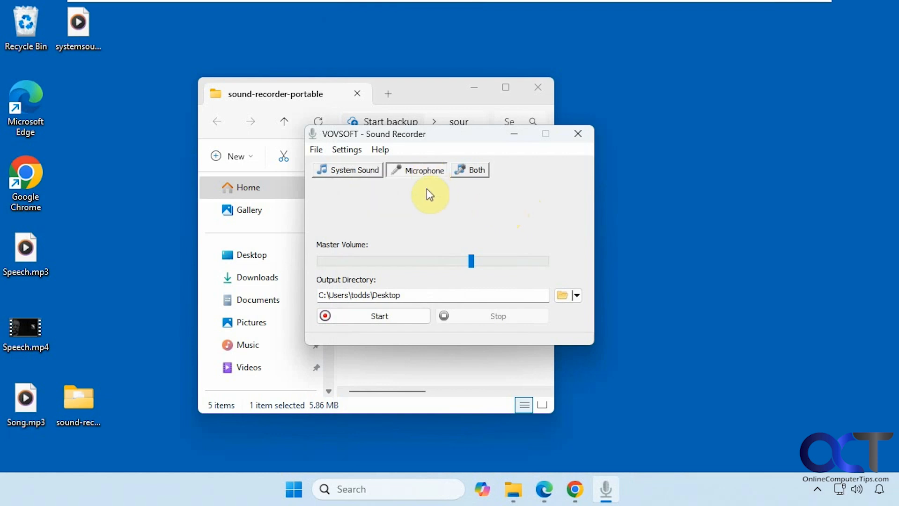
left_click(379, 315)
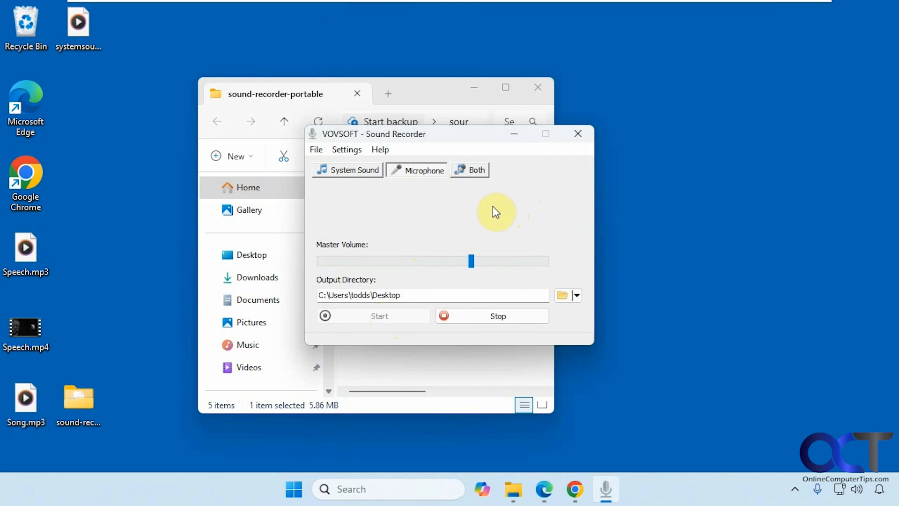
mouse_move(487, 316)
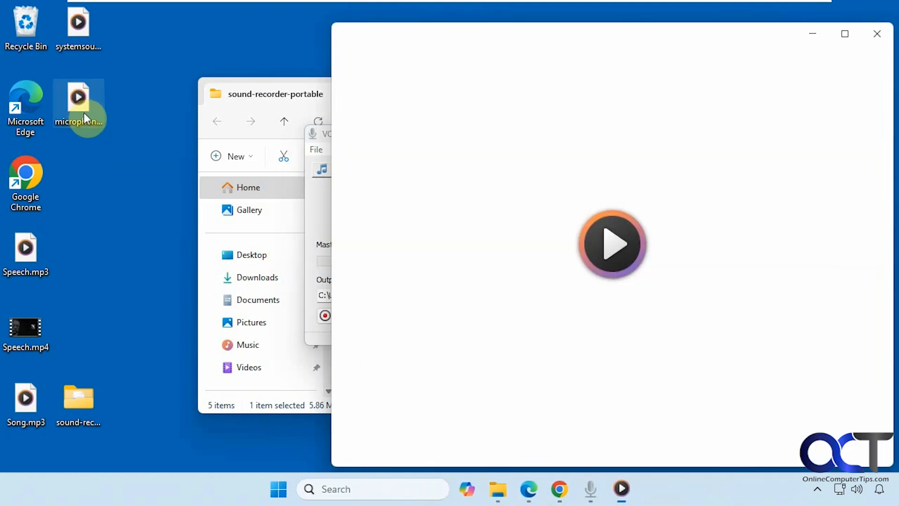
left_click(612, 243)
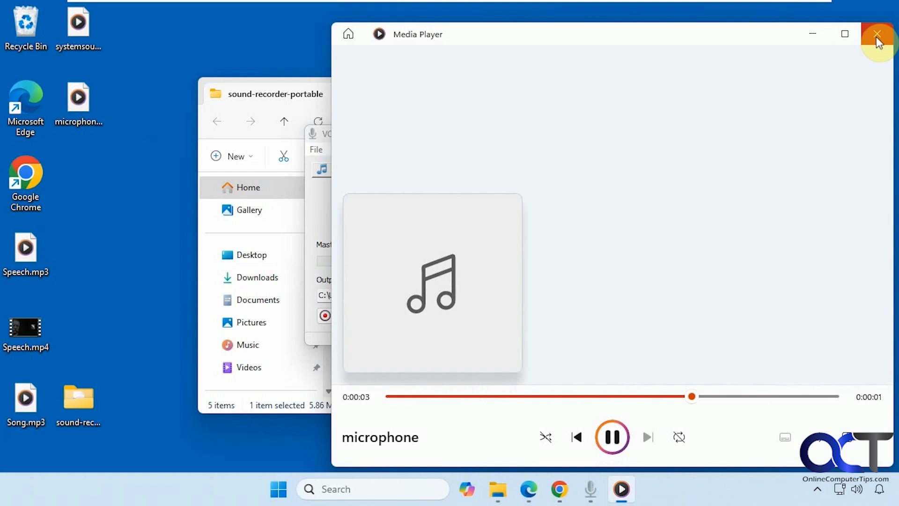
- Choose Both sources with Keep Separate Recordings off and start Song.mp3 playing
left_click(878, 34)
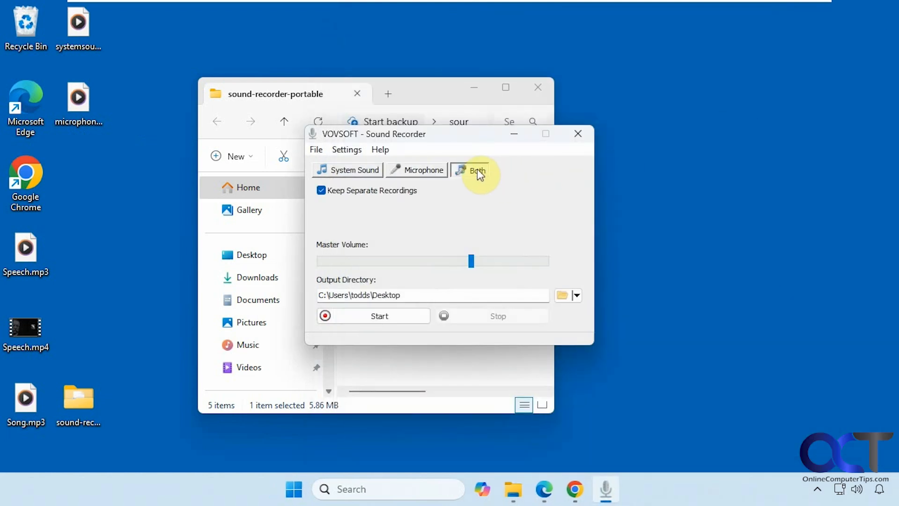
mouse_move(366, 194)
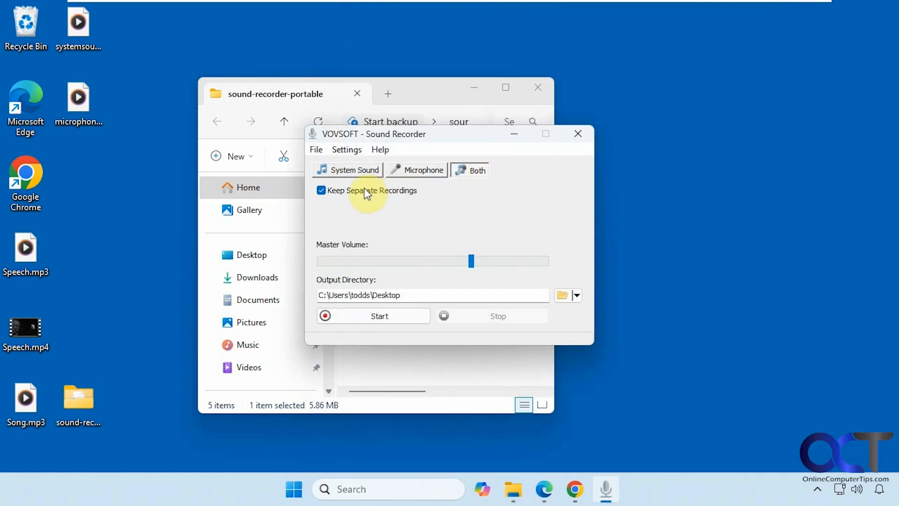
left_click(322, 190)
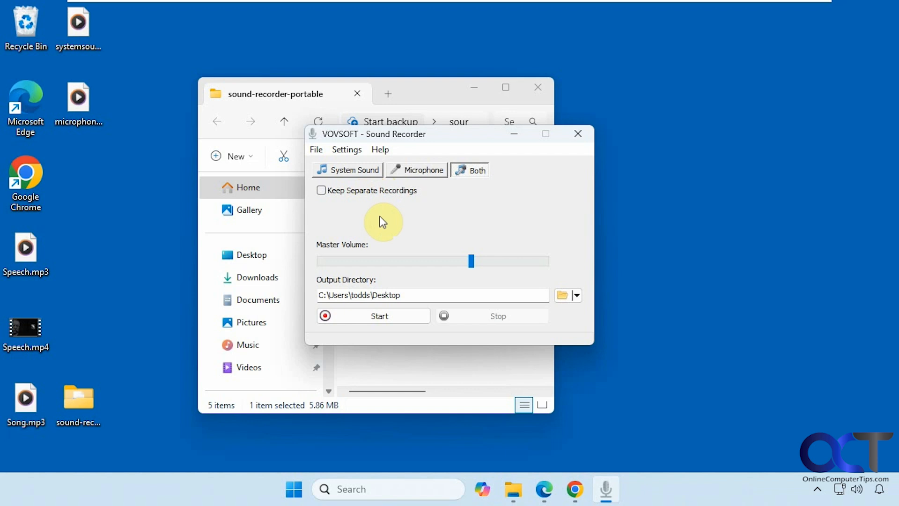
mouse_move(310, 310)
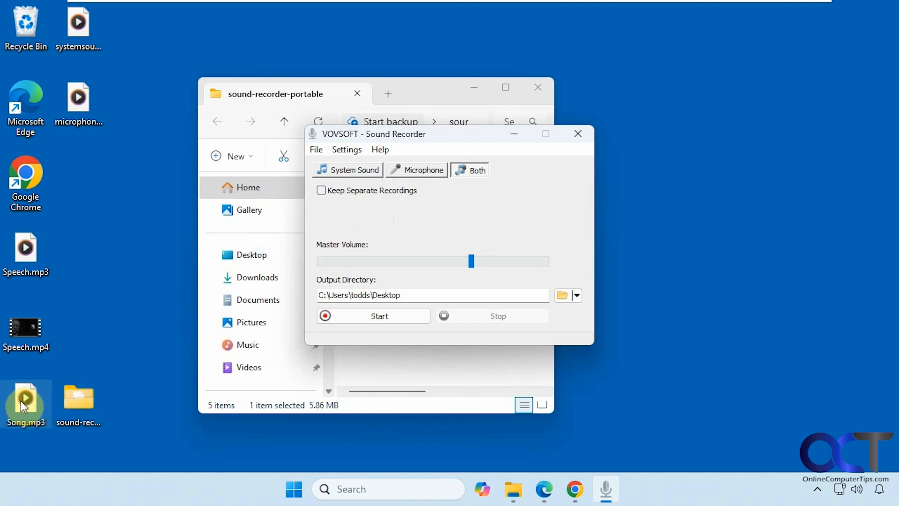
double_click(26, 400)
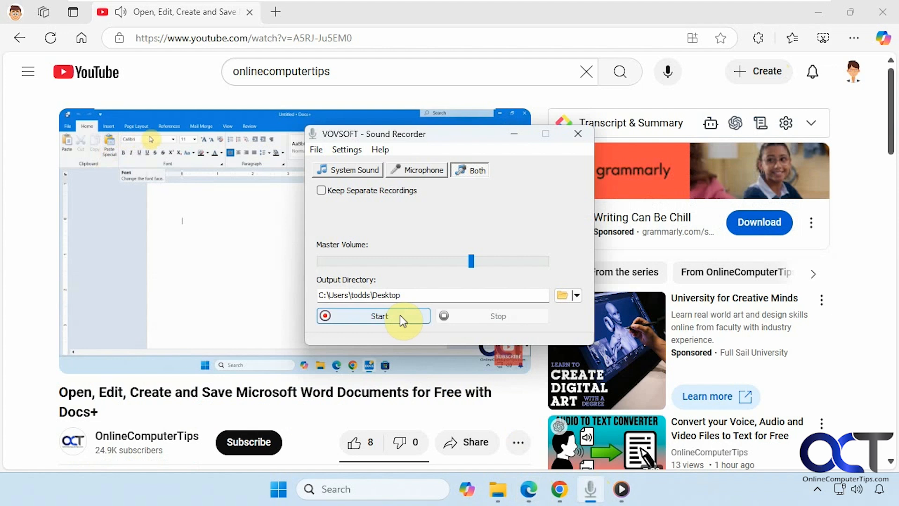
- Record system sound and microphone together into one combined file on the desktop
left_click(379, 316)
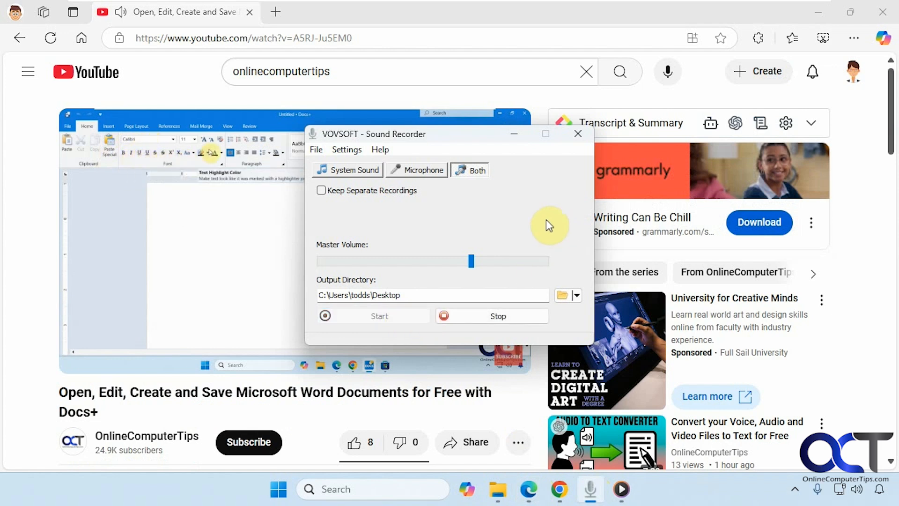
left_click(173, 140)
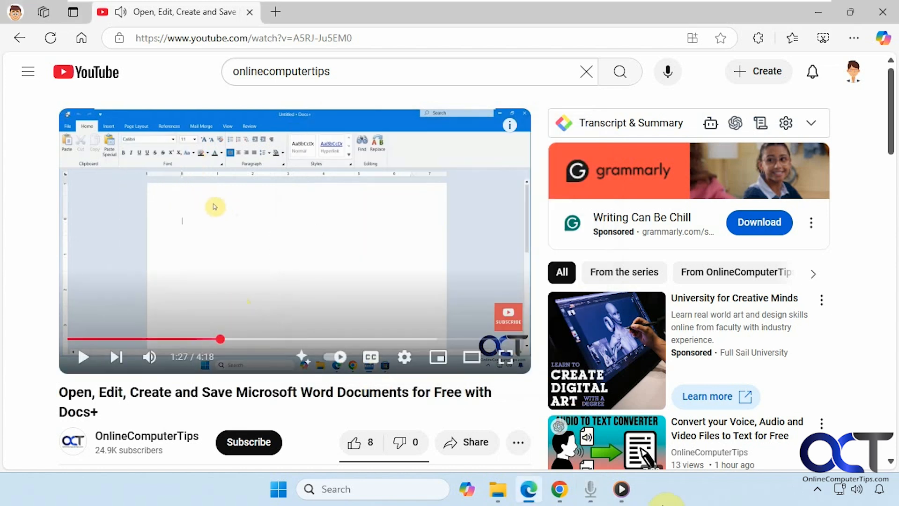
left_click(621, 489)
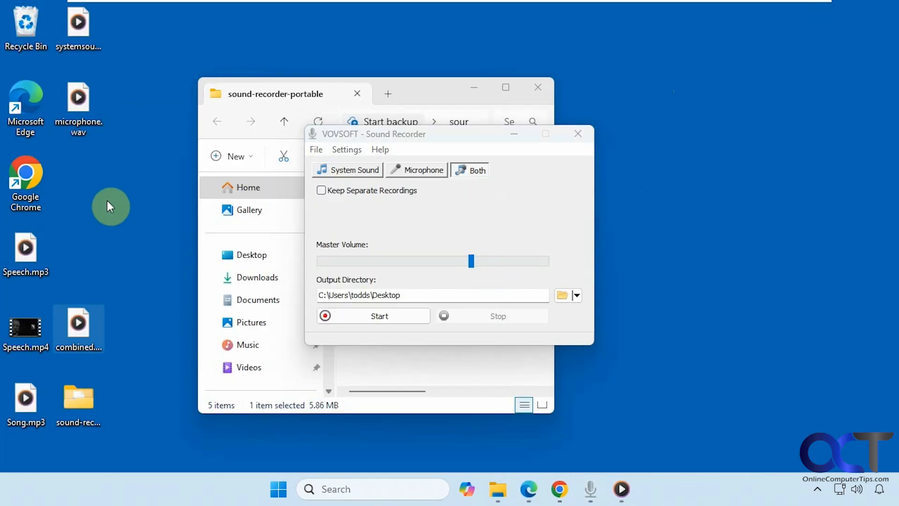
- Play combined.wav to the end in Media Player, then close the player
double_click(79, 327)
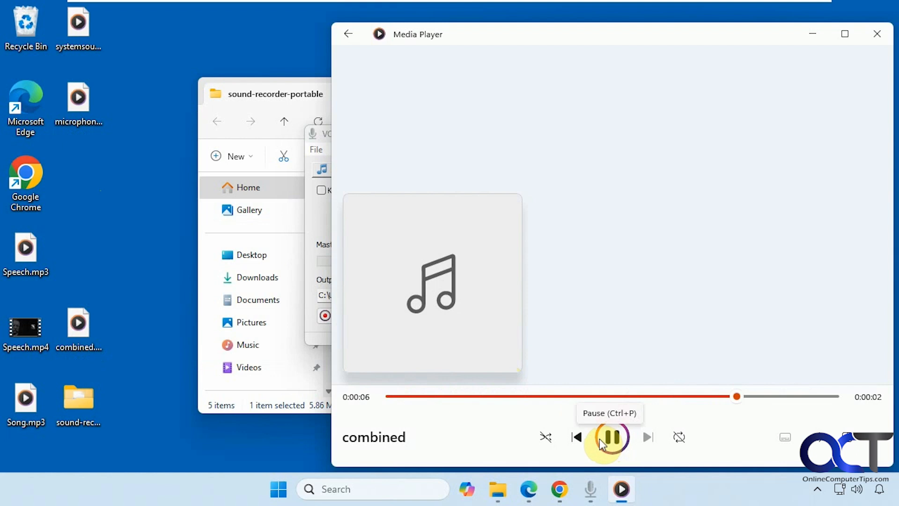
left_click(610, 438)
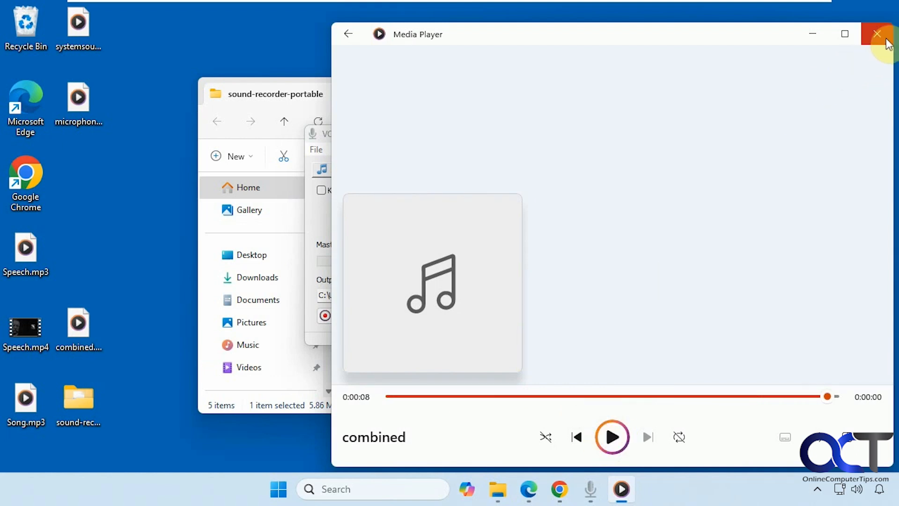
left_click(877, 34)
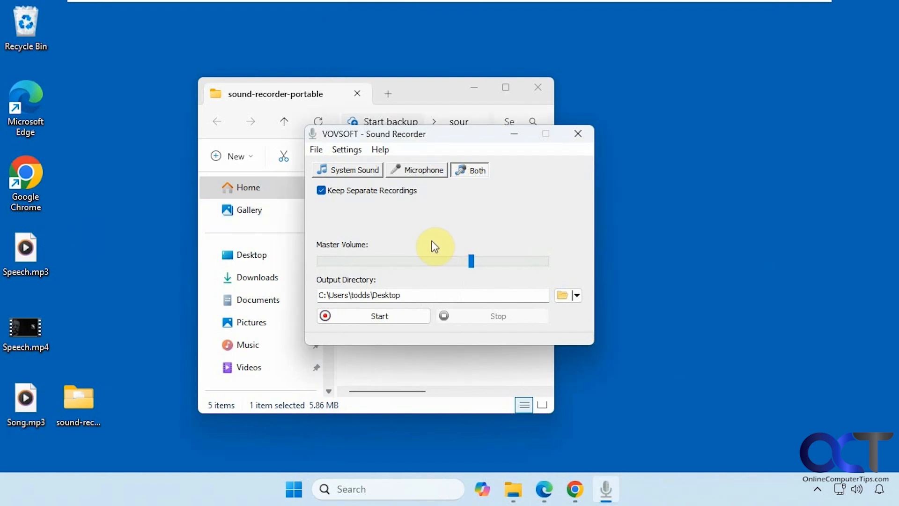
mouse_move(355, 202)
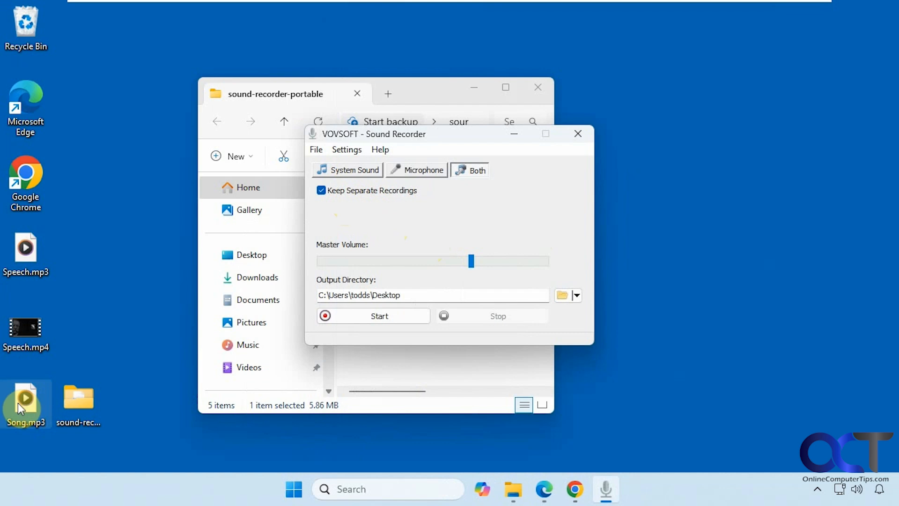
mouse_move(365, 227)
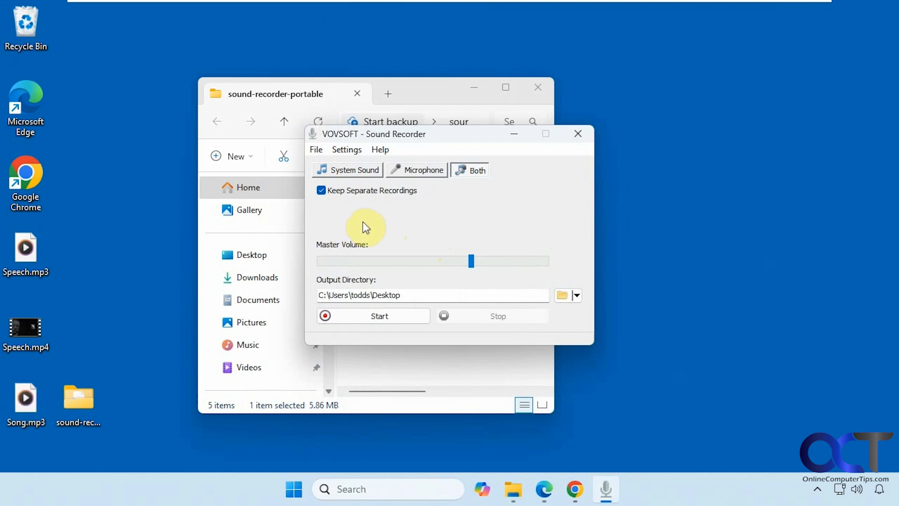
- Record Song.mp3 from both sources, saving separate systemsound, microphone and combined files
left_click(379, 316)
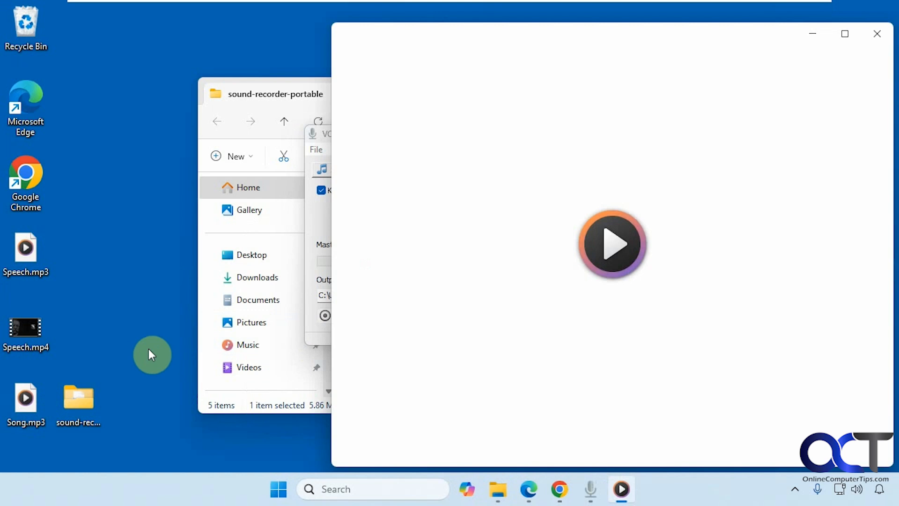
left_click(611, 244)
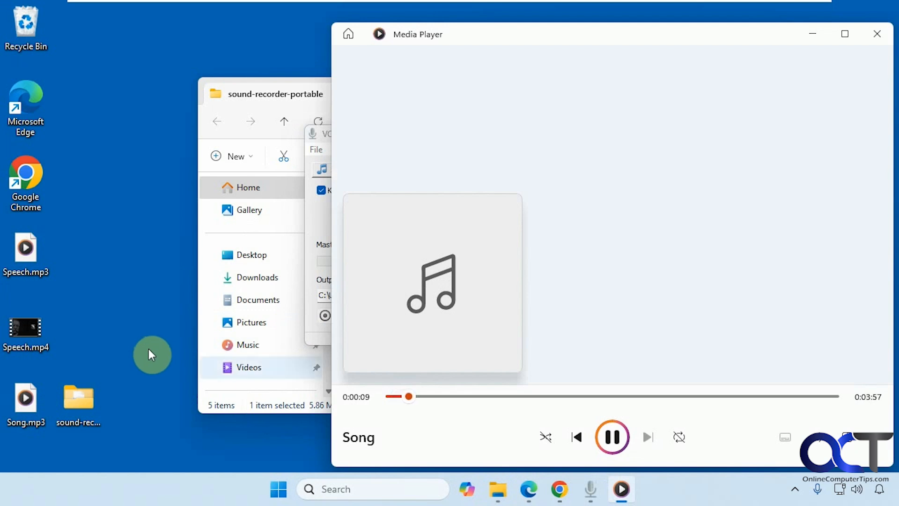
left_click(612, 437)
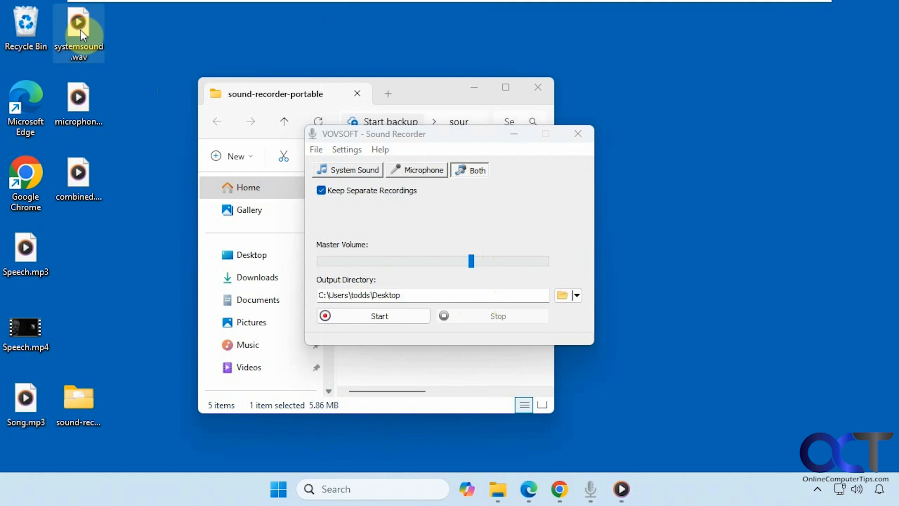
- Play back systemsound.wav and then microphone.wav from the desktop in Media Player
double_click(78, 29)
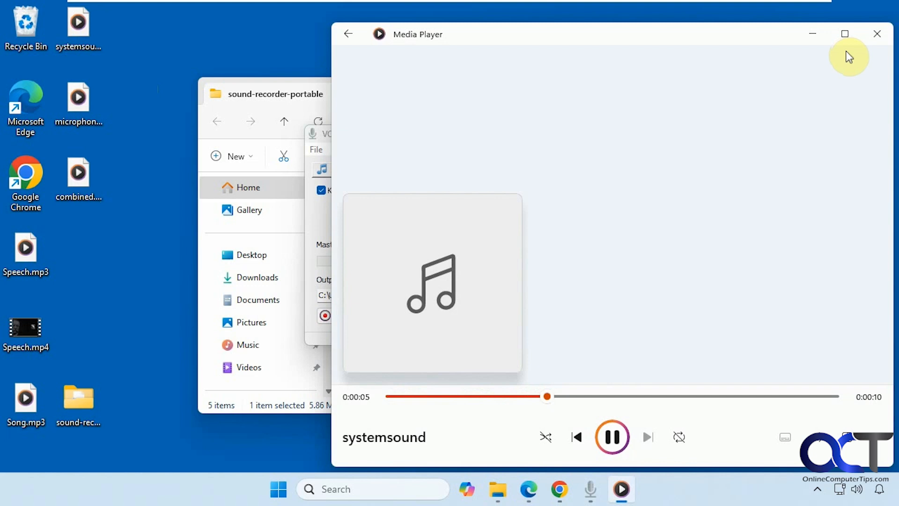
mouse_move(876, 34)
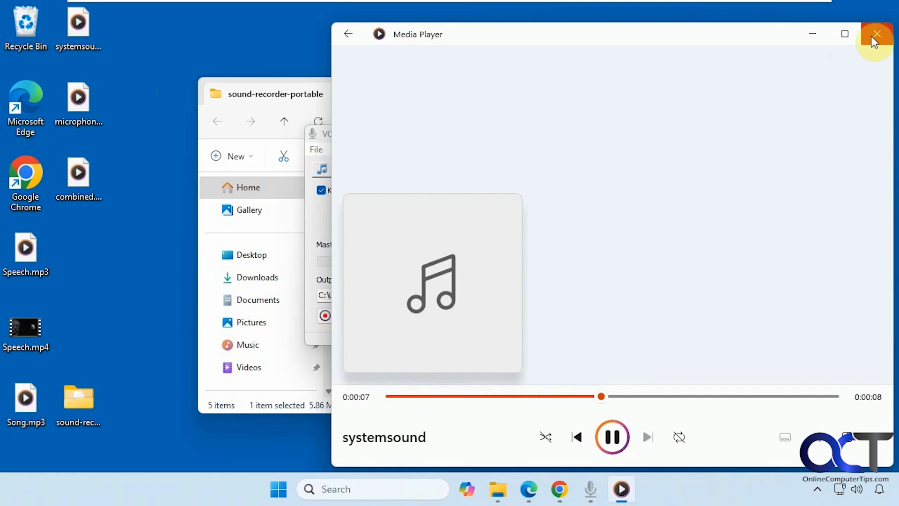
mouse_move(877, 35)
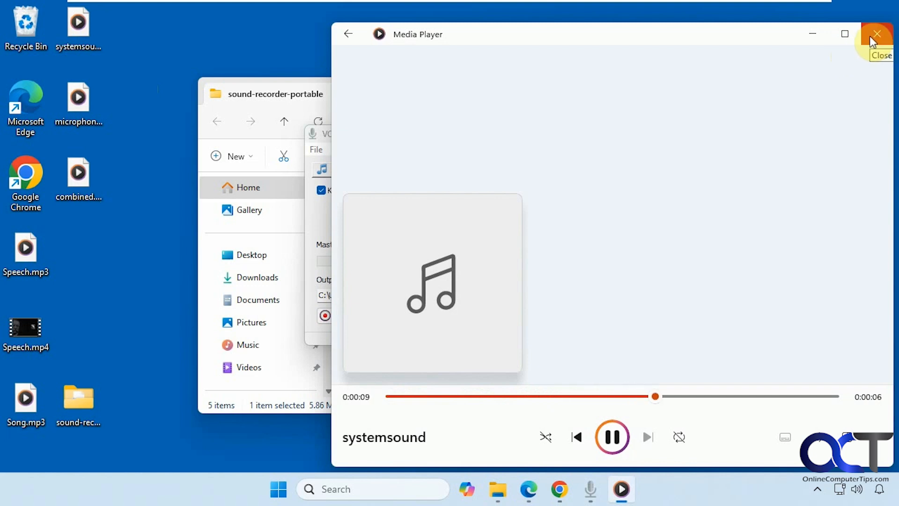
left_click(877, 33)
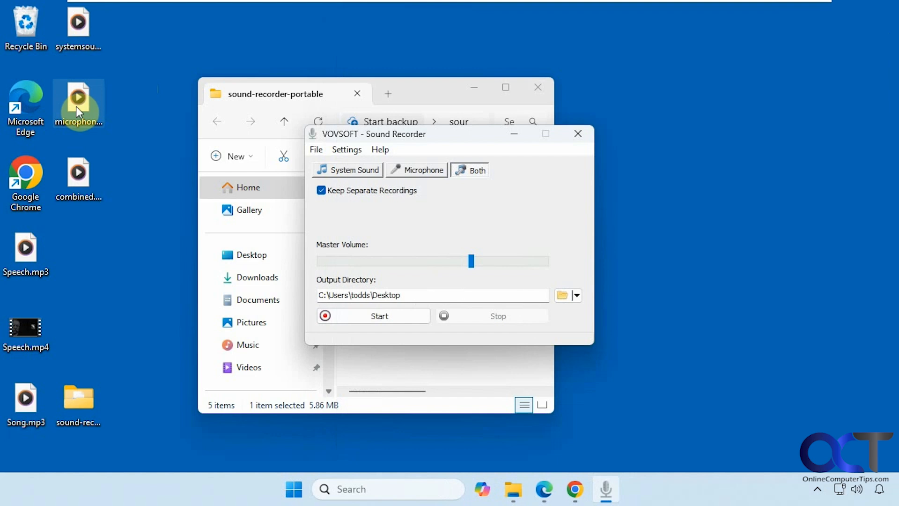
double_click(78, 96)
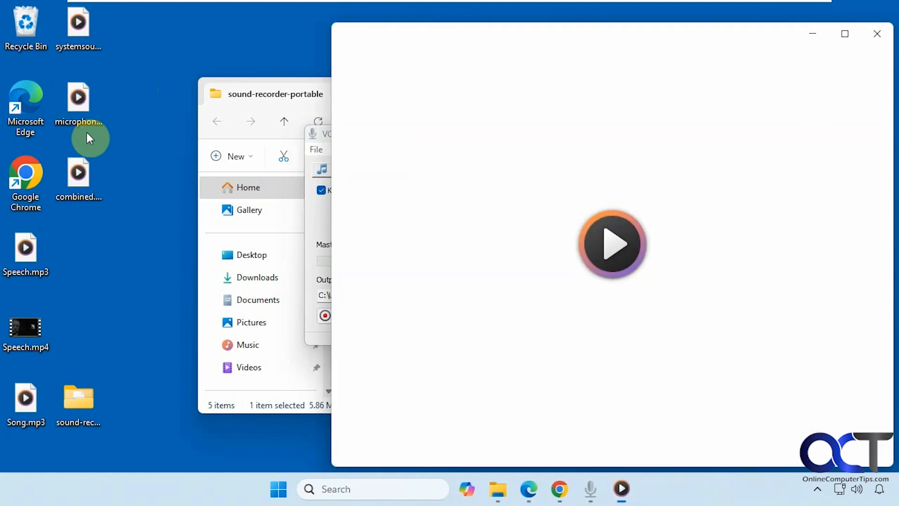
left_click(612, 244)
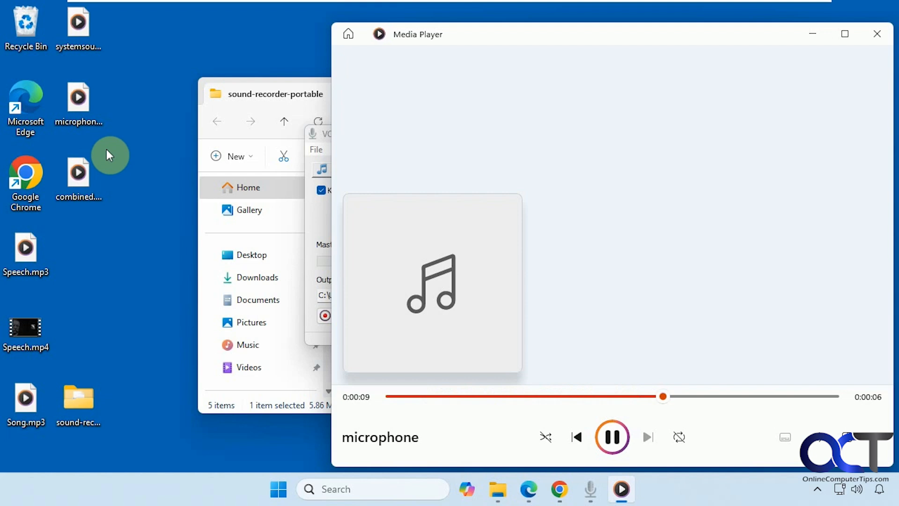
mouse_move(206, 156)
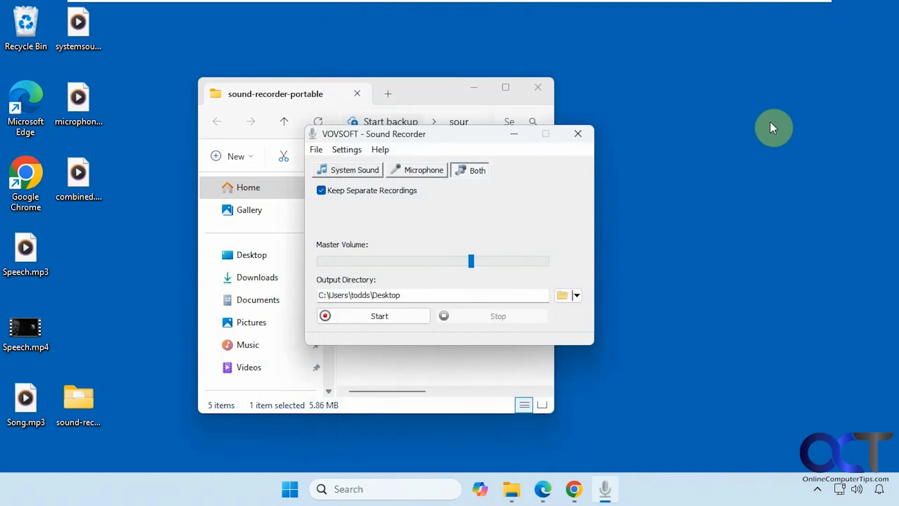
mouse_move(115, 51)
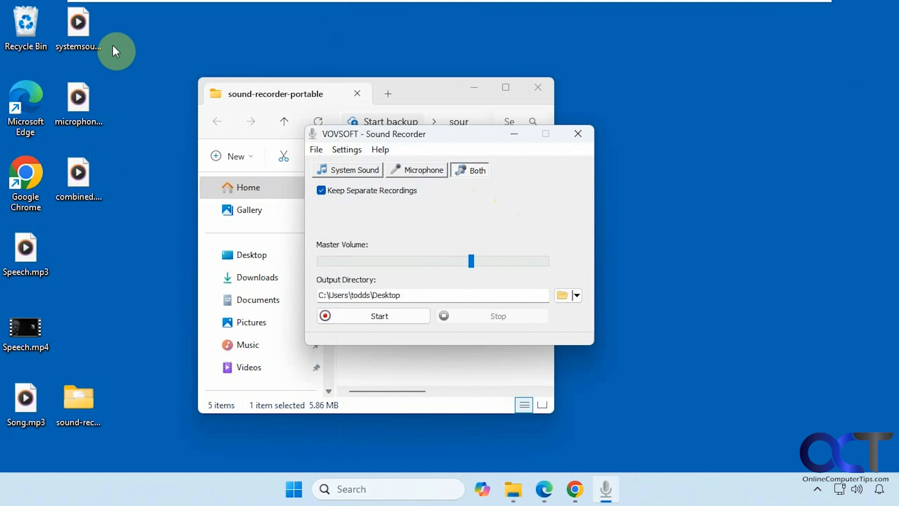
mouse_move(389, 191)
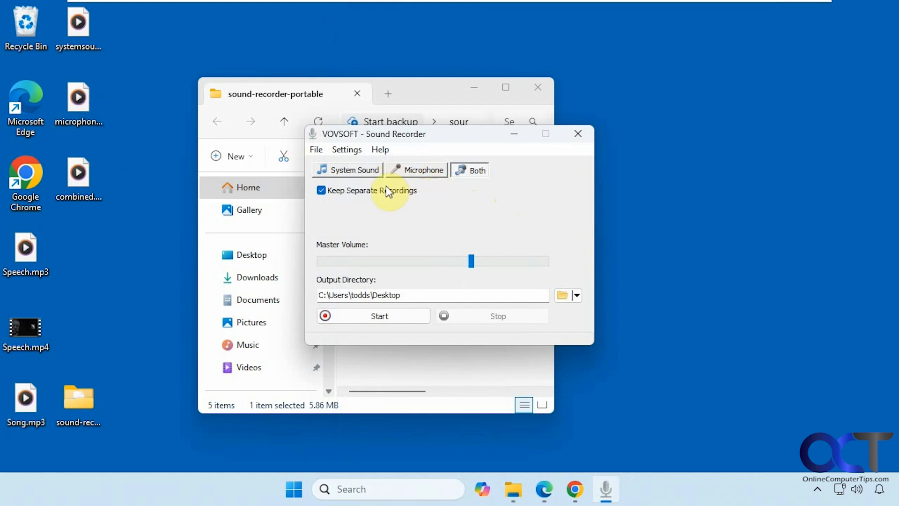
mouse_move(418, 201)
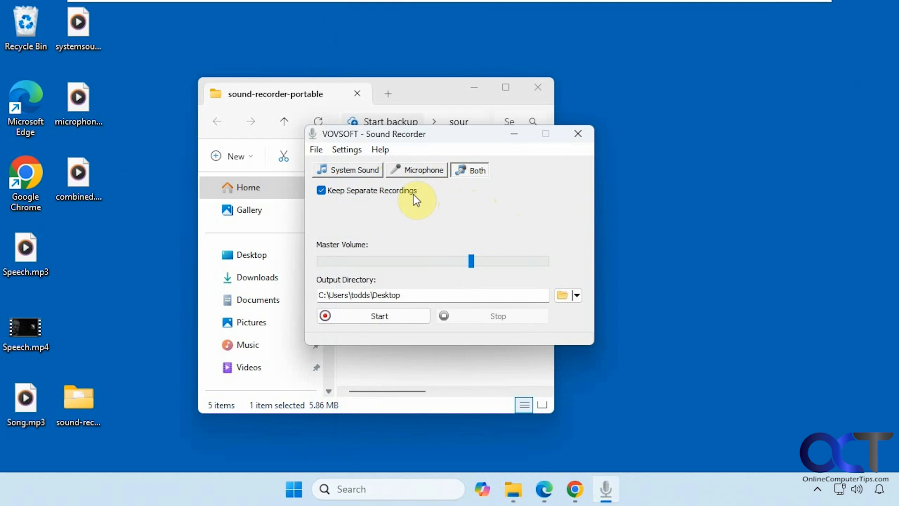
mouse_move(407, 181)
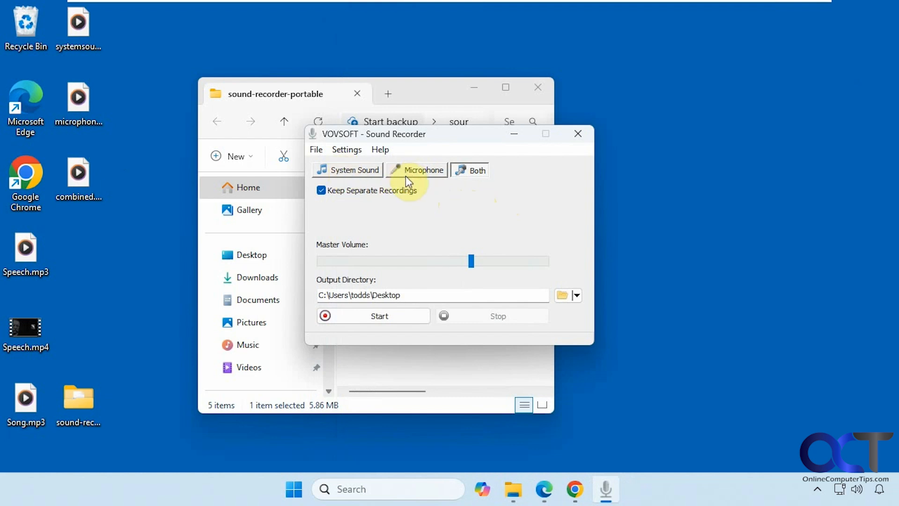
mouse_move(397, 191)
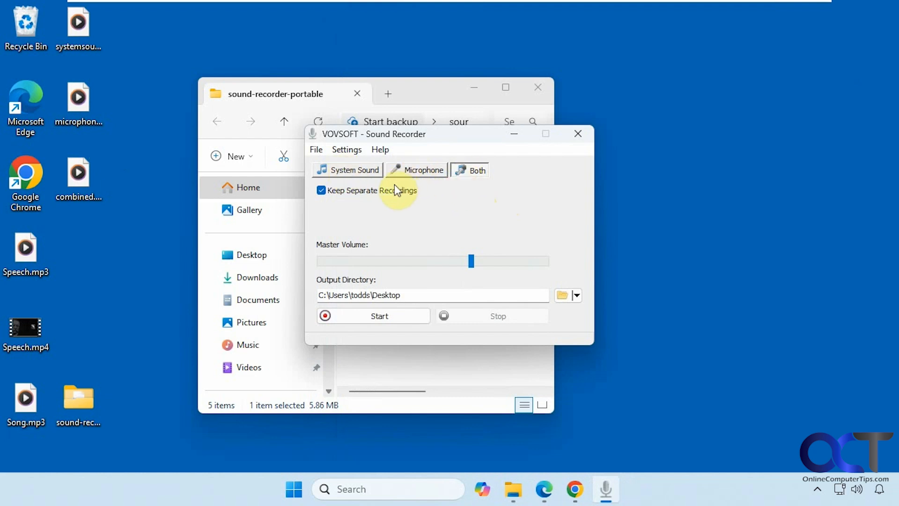
mouse_move(335, 216)
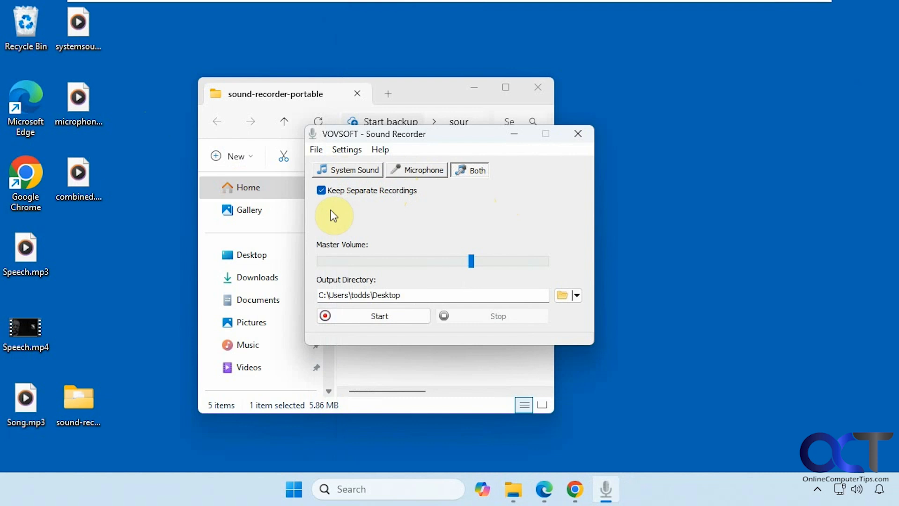
mouse_move(419, 197)
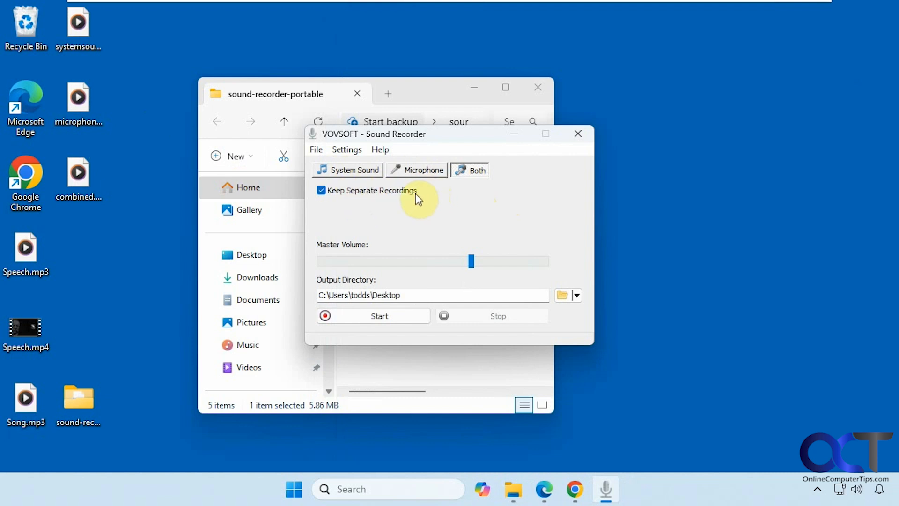
- Untick Keep Separate Recordings so both sources save into a single file
left_click(321, 191)
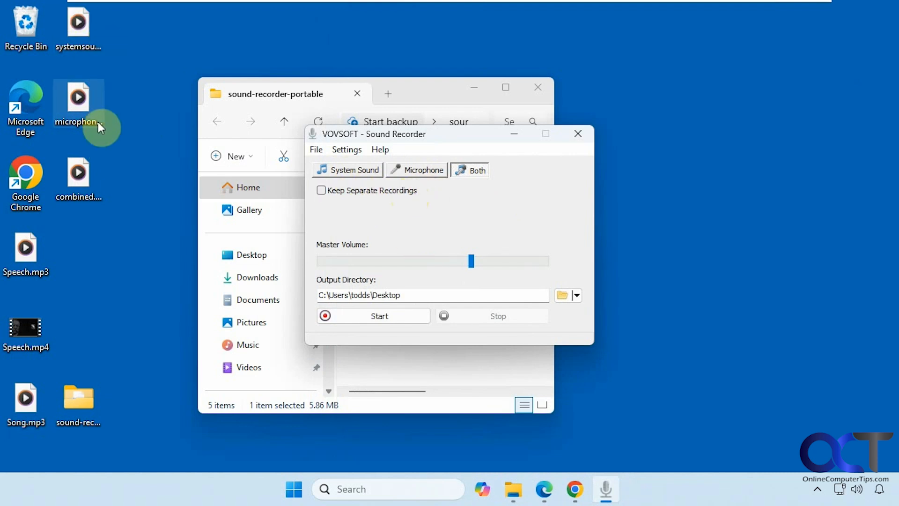